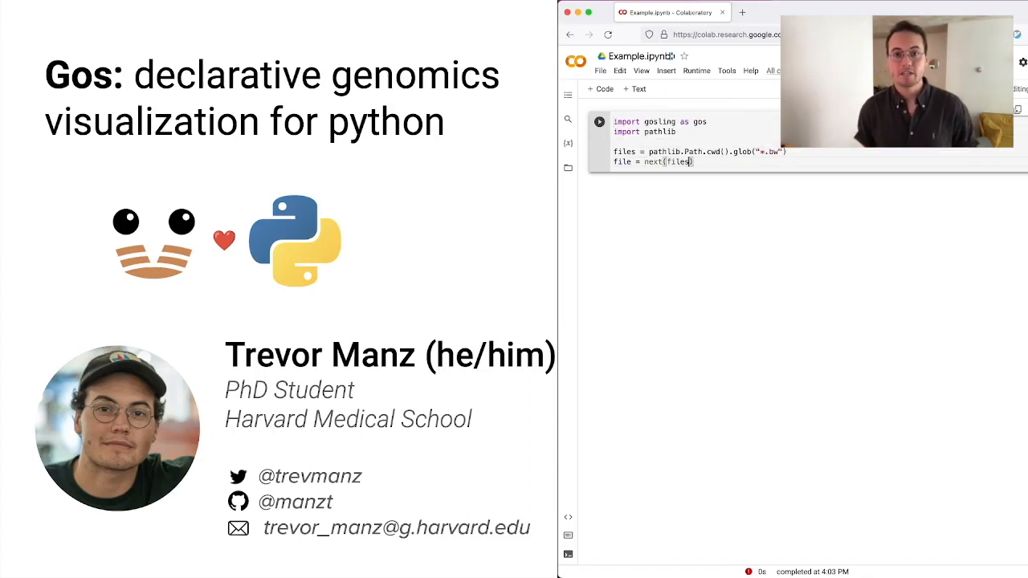
- Enter the gos.bigwig data source line while the title slide is shown
text(data = gos.bigwig(file, colu)
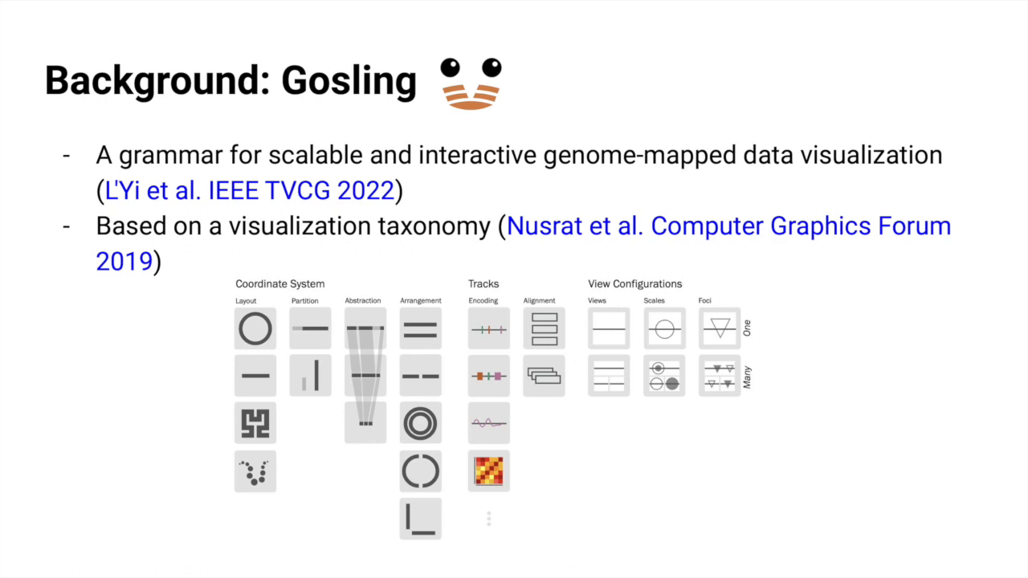
- Advance through the slides past the 'Python API: code generation' slide
key(right)
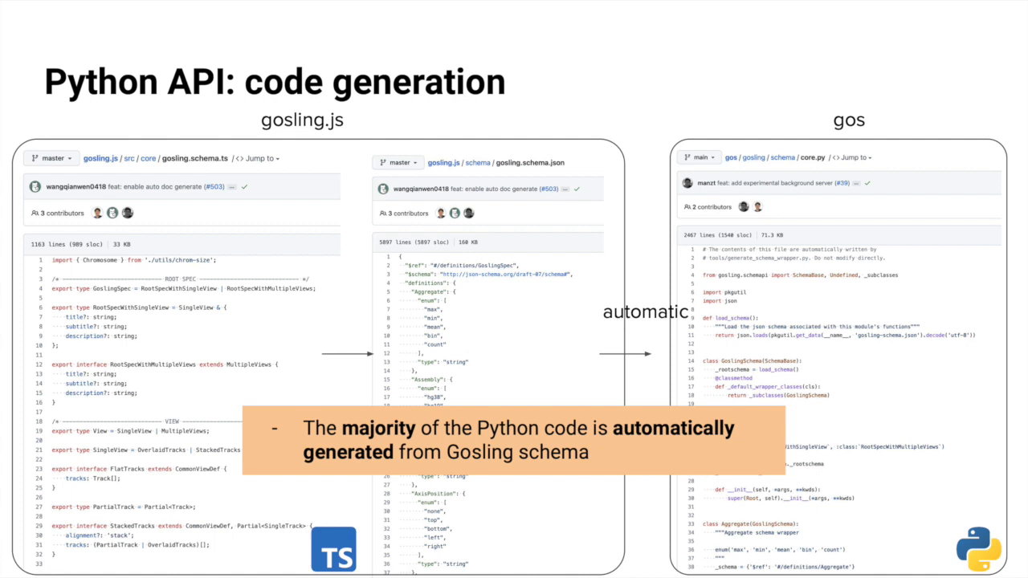
key(Right)
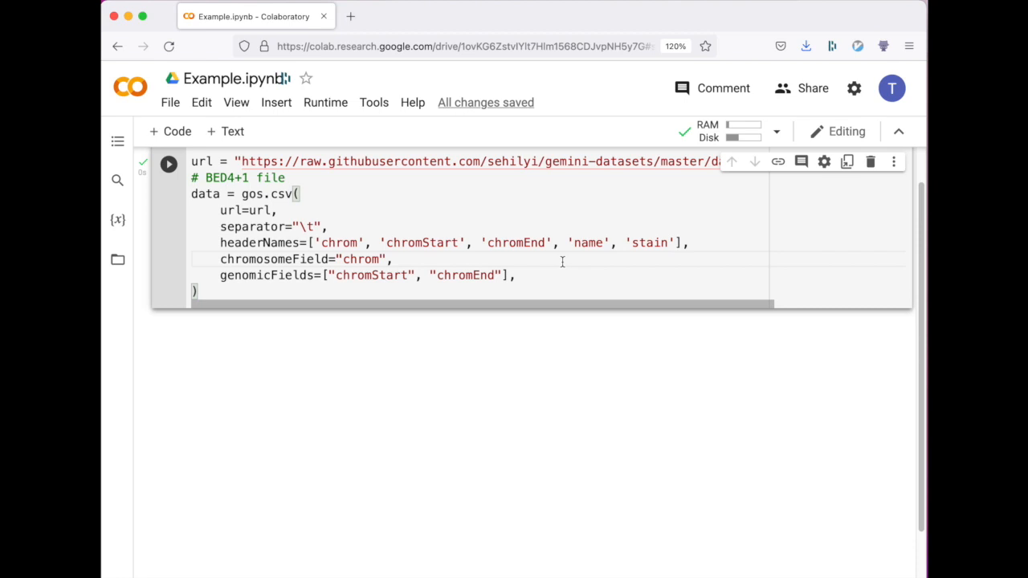
- Build the rect band track with xe=chromEnd and a mark_point variant, then view them
text(track = gos.Track(data)
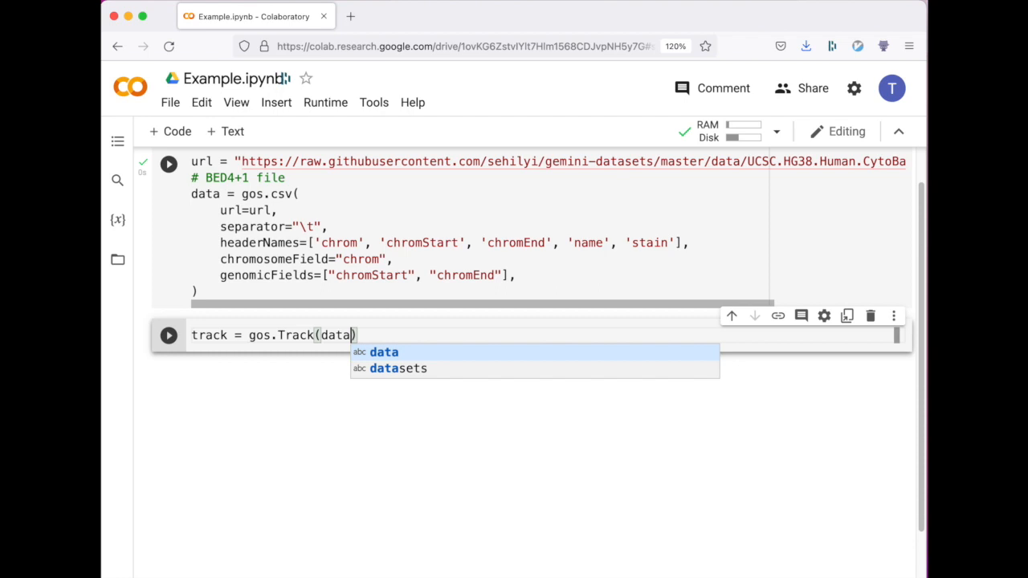
text(.mark_point())
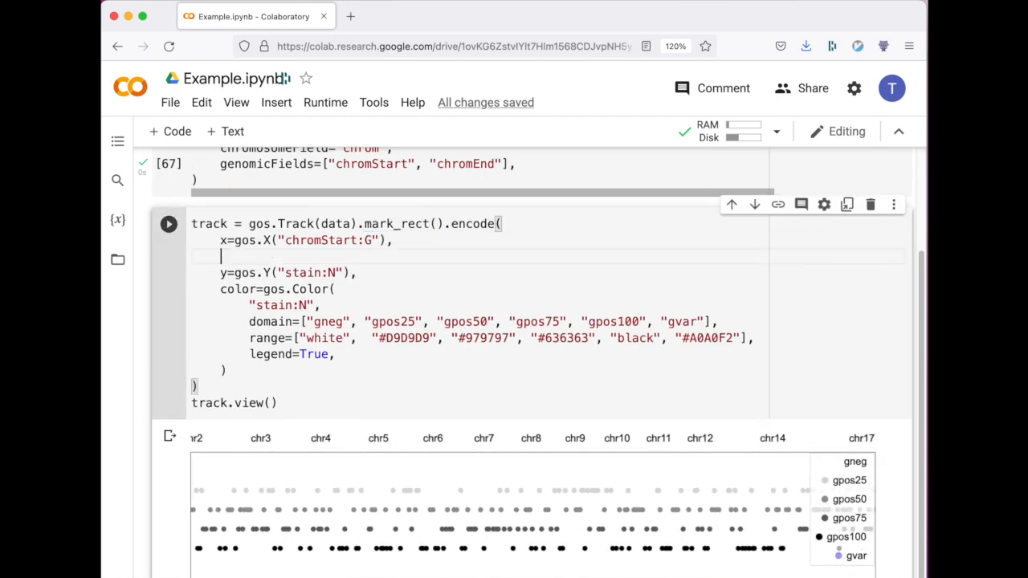
text(xe=gos.Xe("chromEnd:G"),)
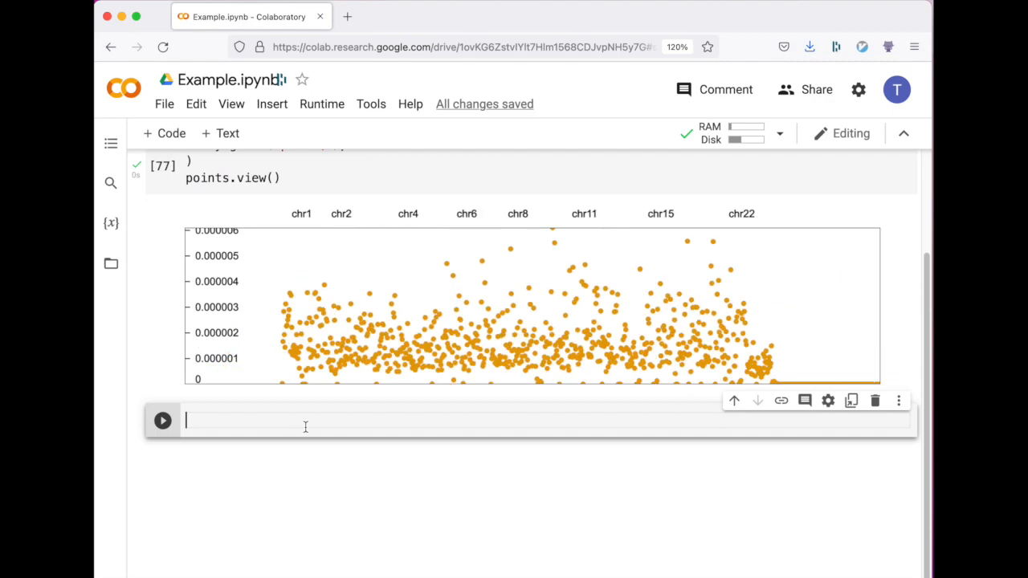
- Define lines = points.mark_line() and view the resulting line chart
text(lines = points.mark_line())
text(gos.overlay(points.)
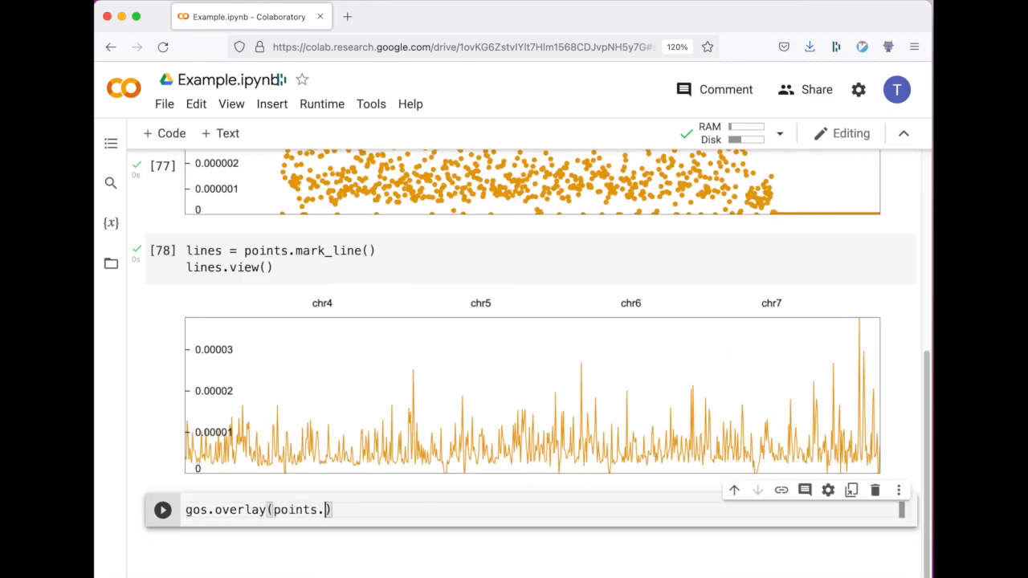
text(lines)
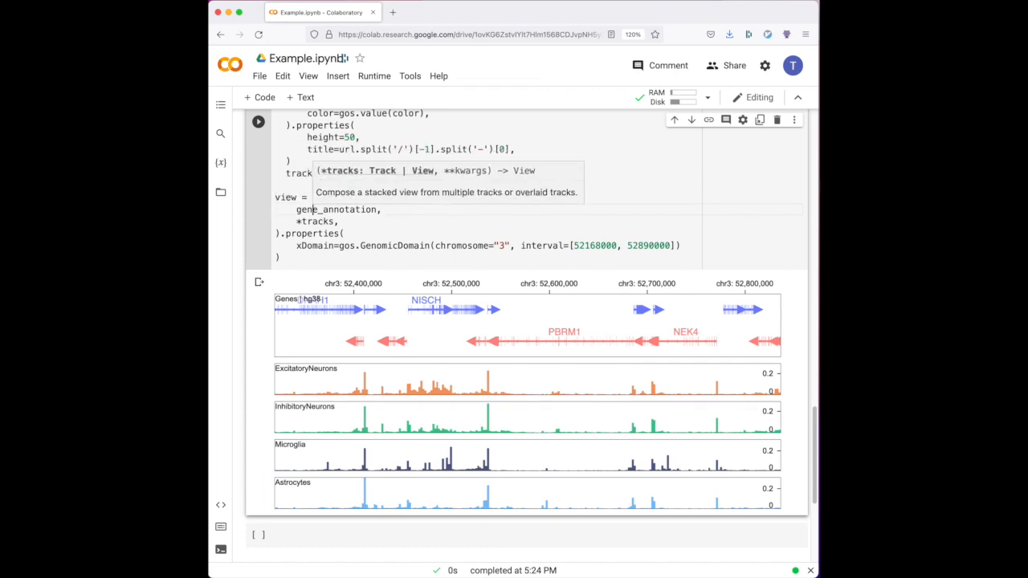
- Print the stacked view's spec, check the Gosling.js editor, and export it with view.to_json()
text(print())
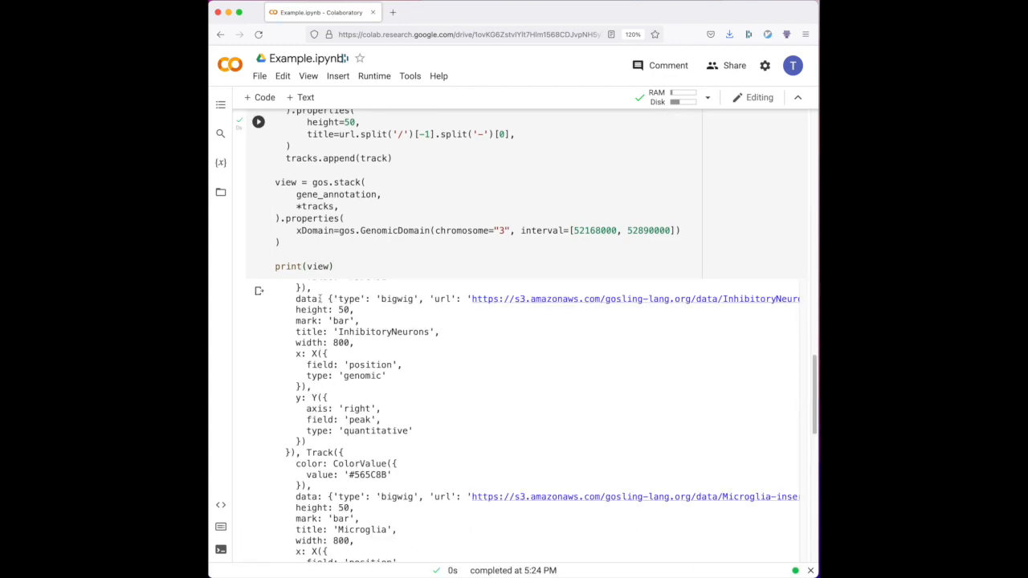
scroll(down, 3)
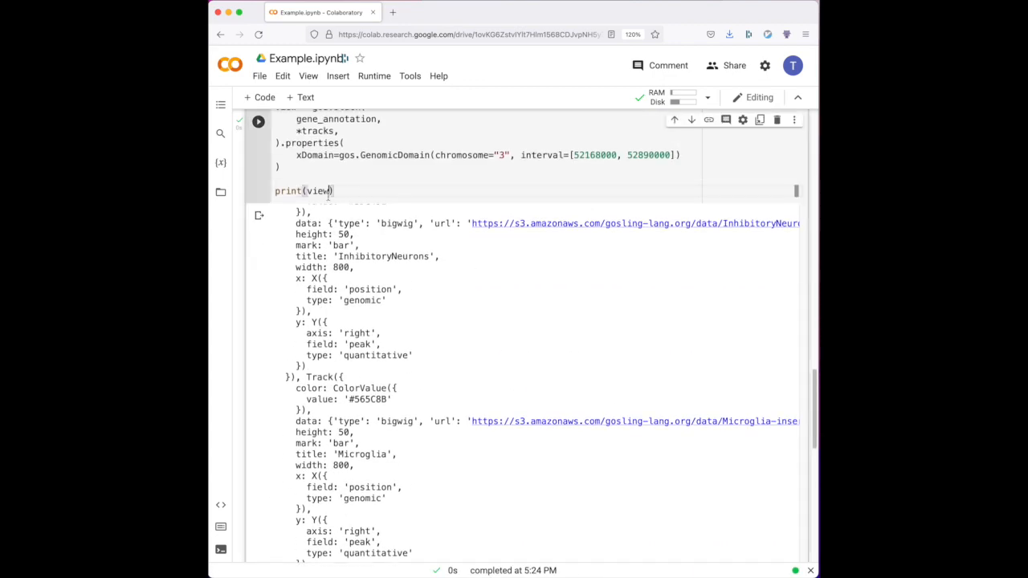
text(view.to)
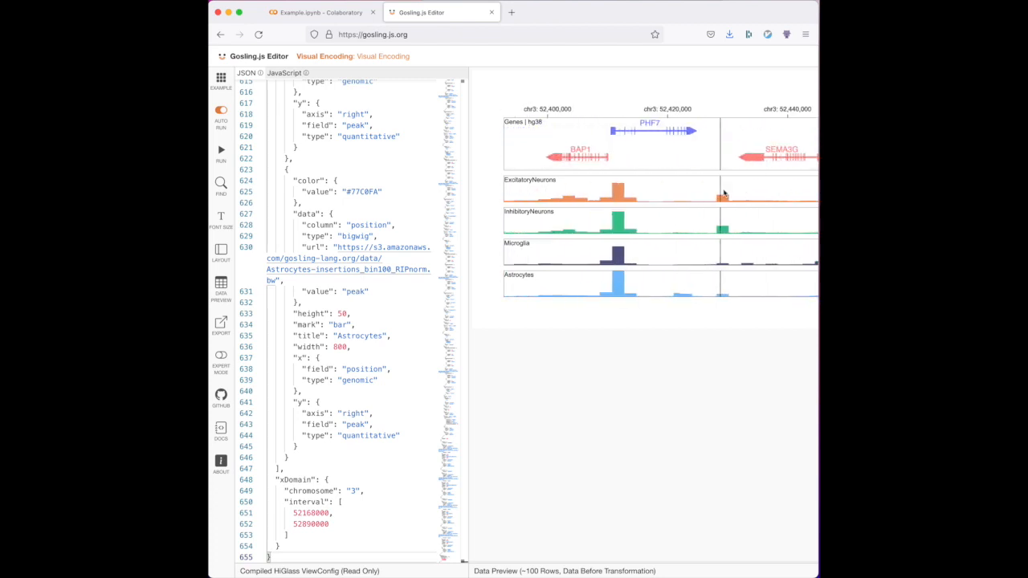
click(317, 12)
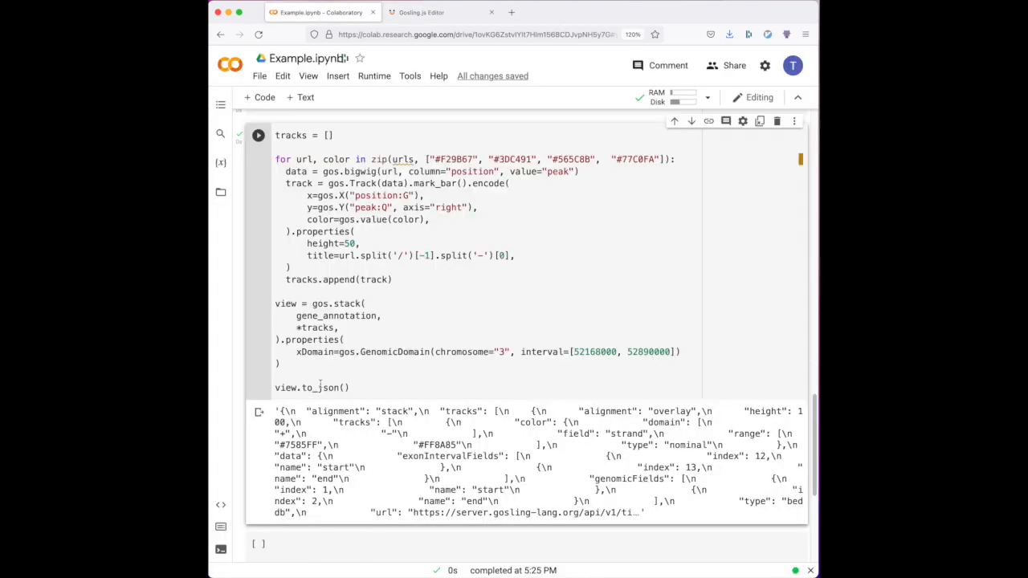
- Save the view with view.save("vis.html") and review the listed files
text(view)
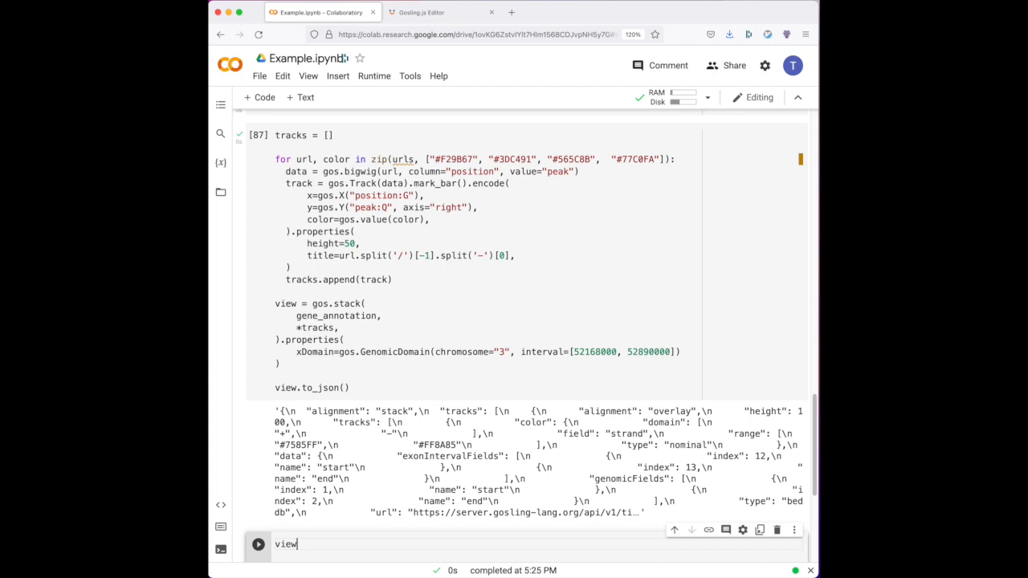
text(.save("vis"))
text(!ls)
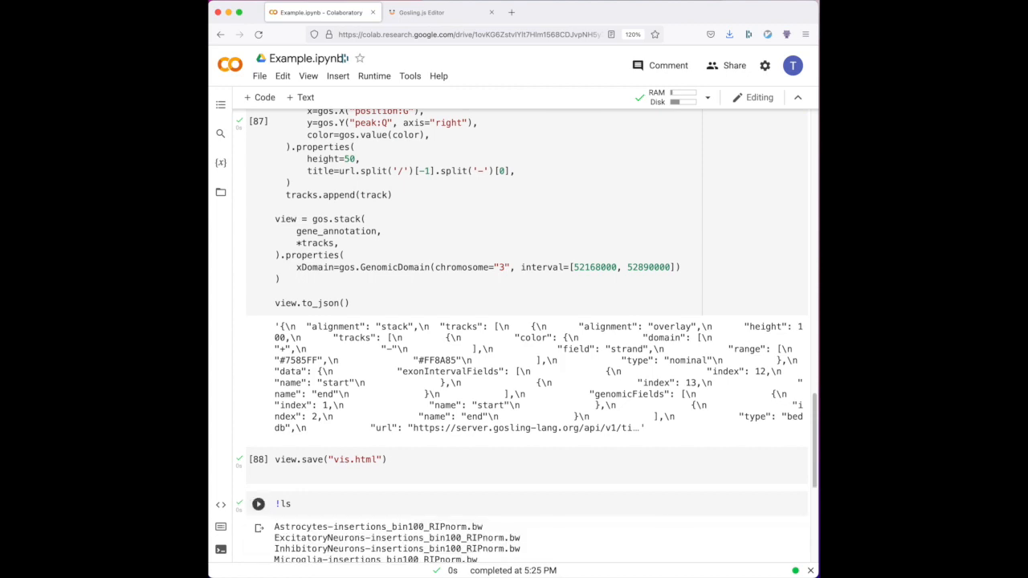
scroll(down, 3)
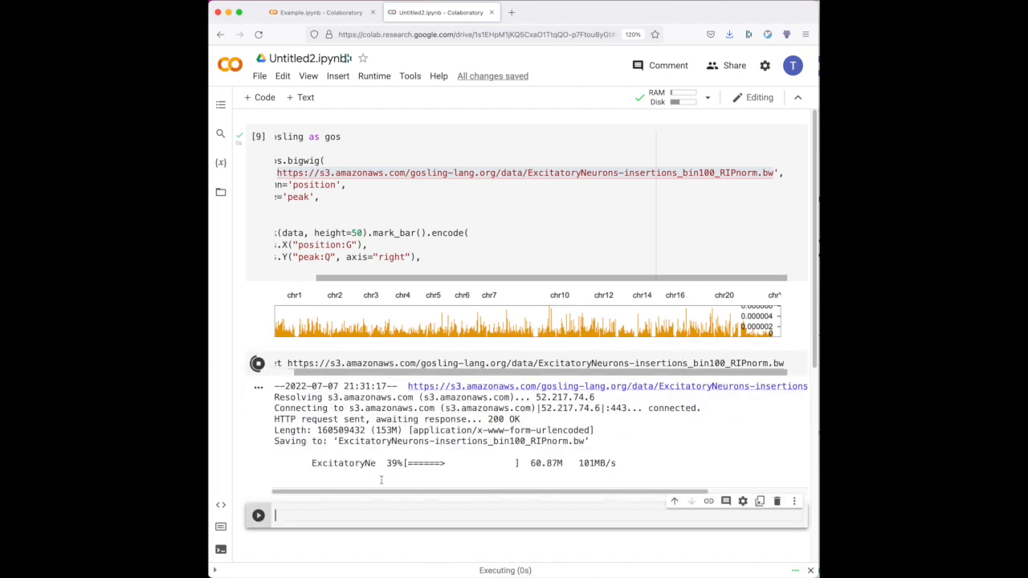
- Point the track url at the local .bw file and list files with !ls
click(257, 515)
text(# local file)
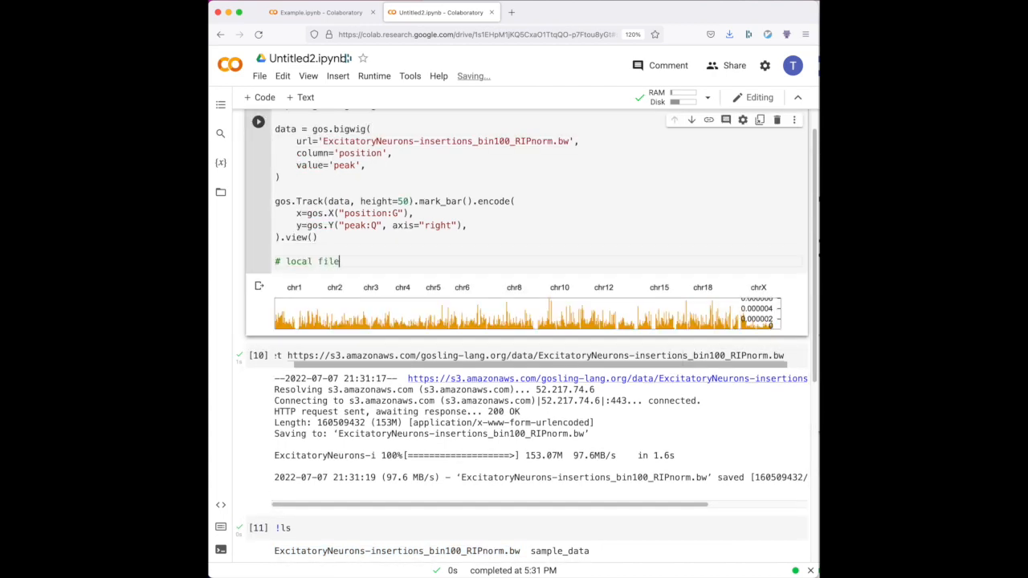
text(!)
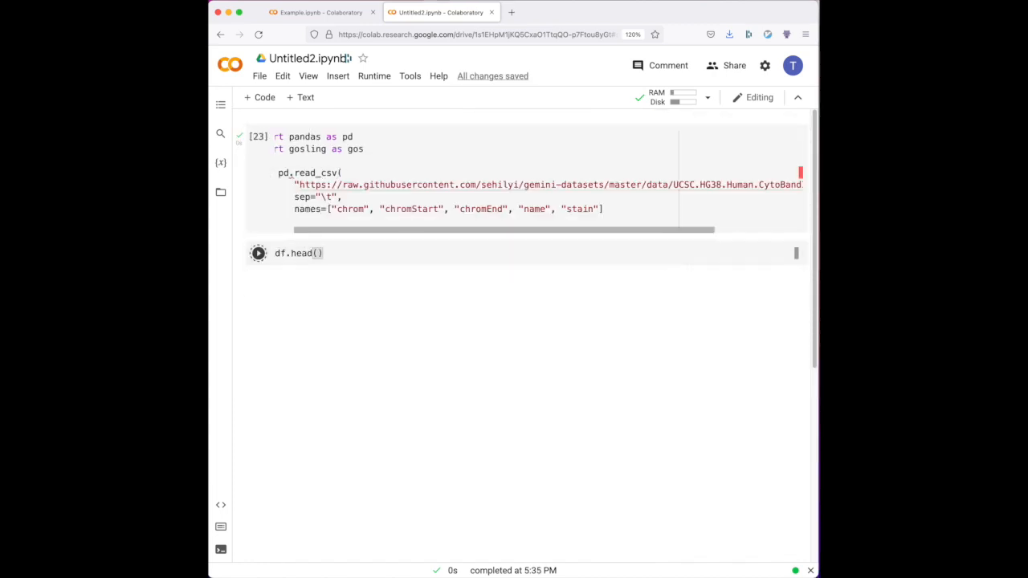
- Preview the chr2 cytobands and view a stain-coloured gos.Track rect of height 50
click(258, 252)
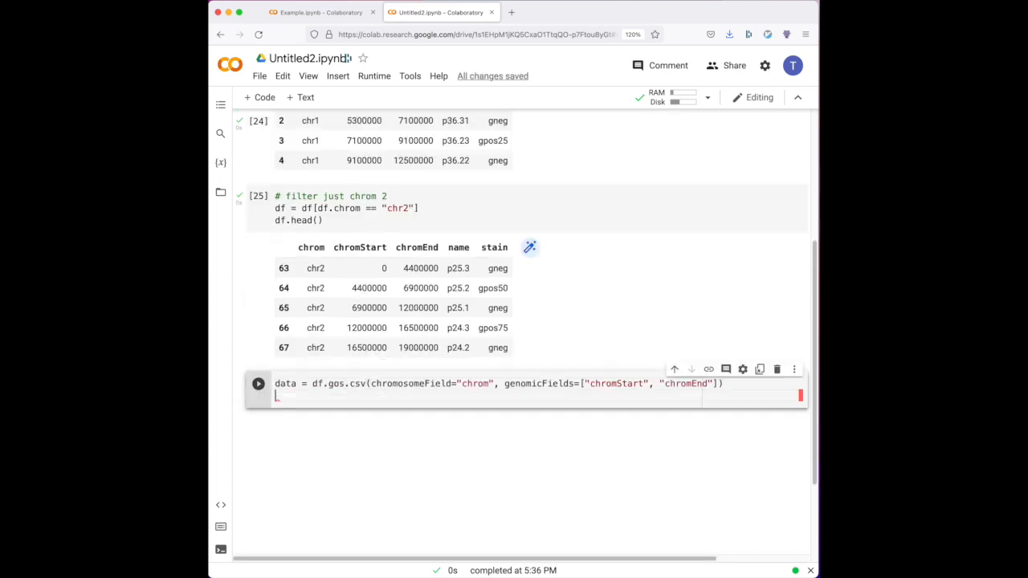
text(gos.Track(data).mark_rect().encode()
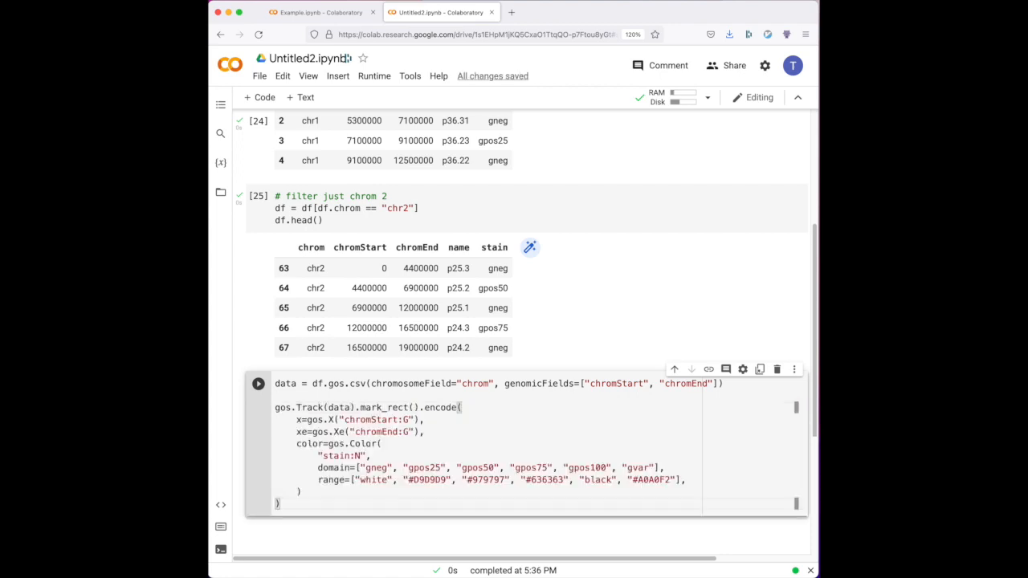
text(.properties(height=50))
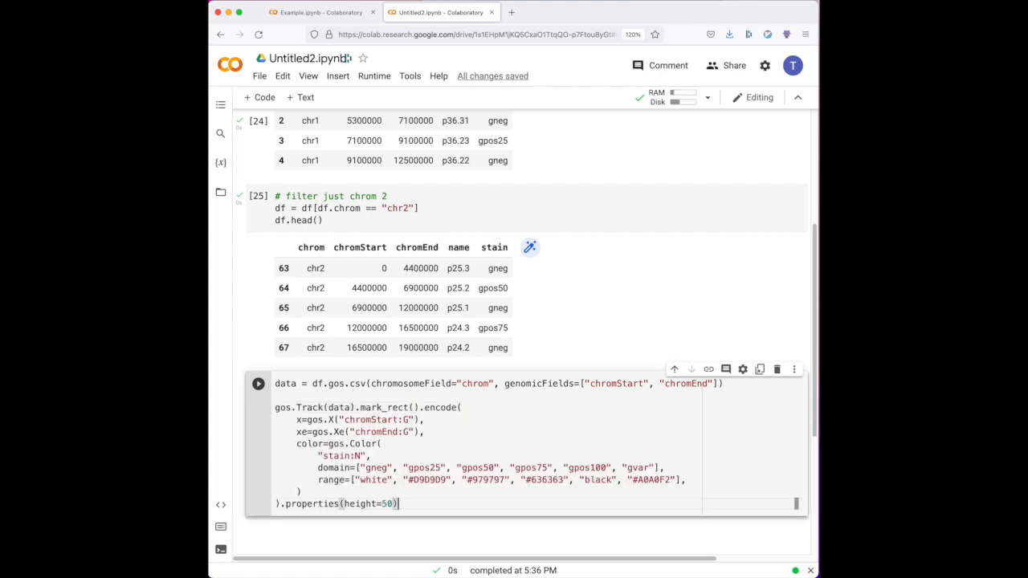
text(.view())
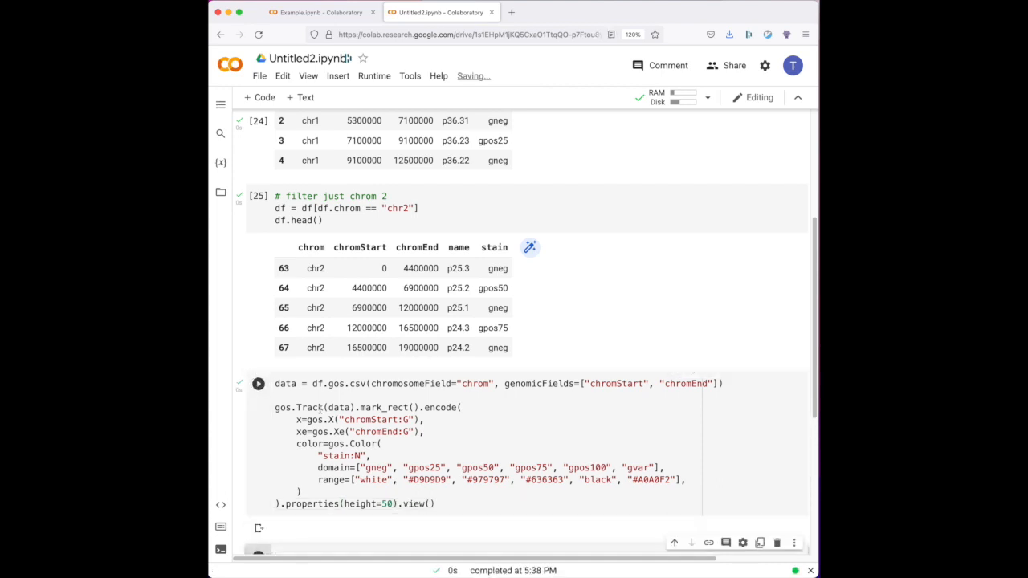